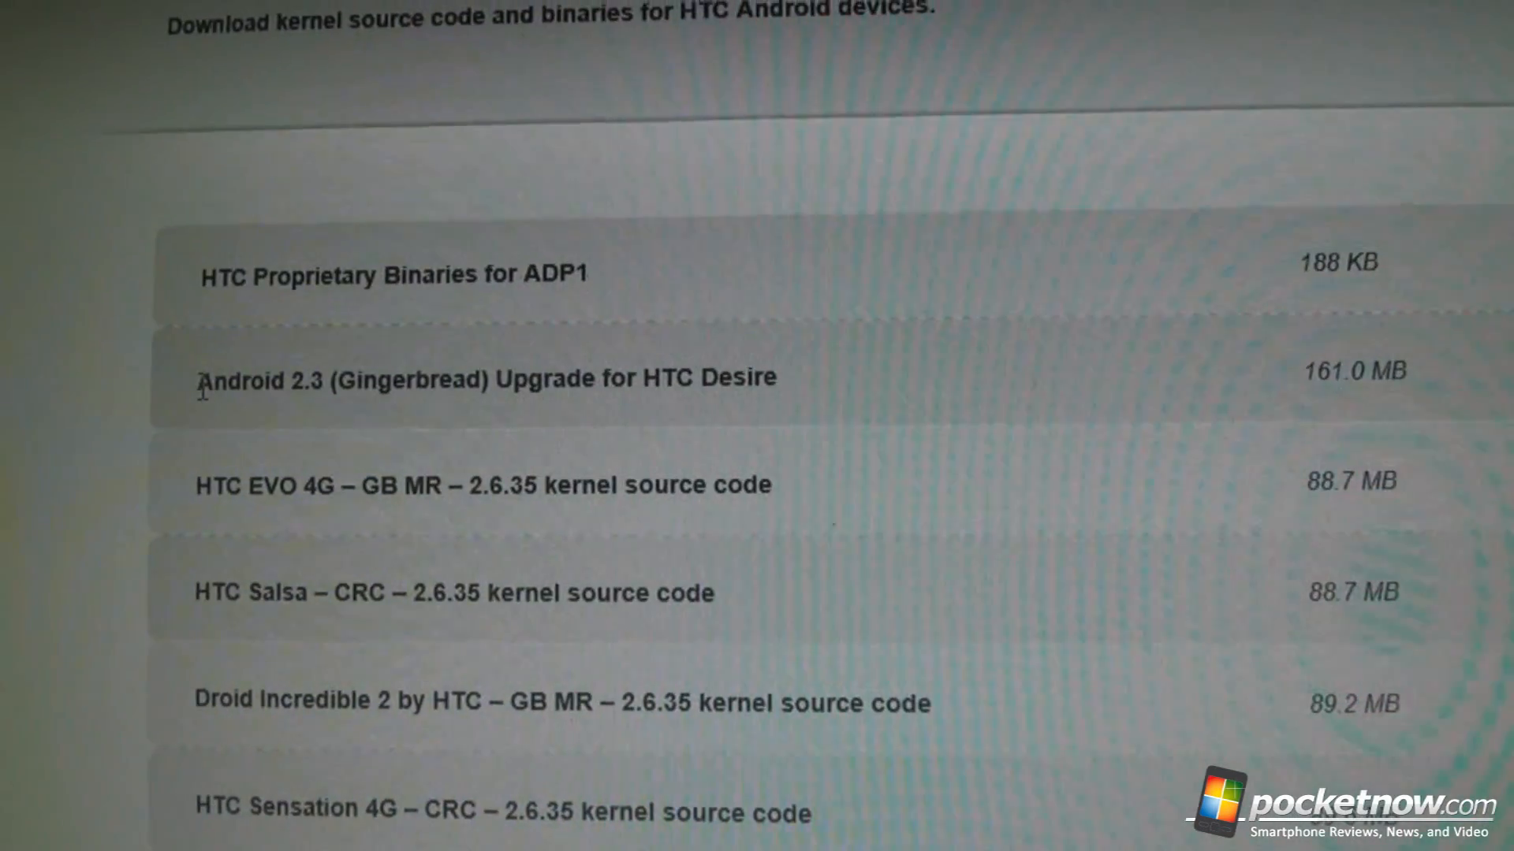
- Start downloading the 161.0 MB Android 2.3 Gingerbread Upgrade for HTC Desire
{"action": "double_click", "coordinate": [435, 356]}
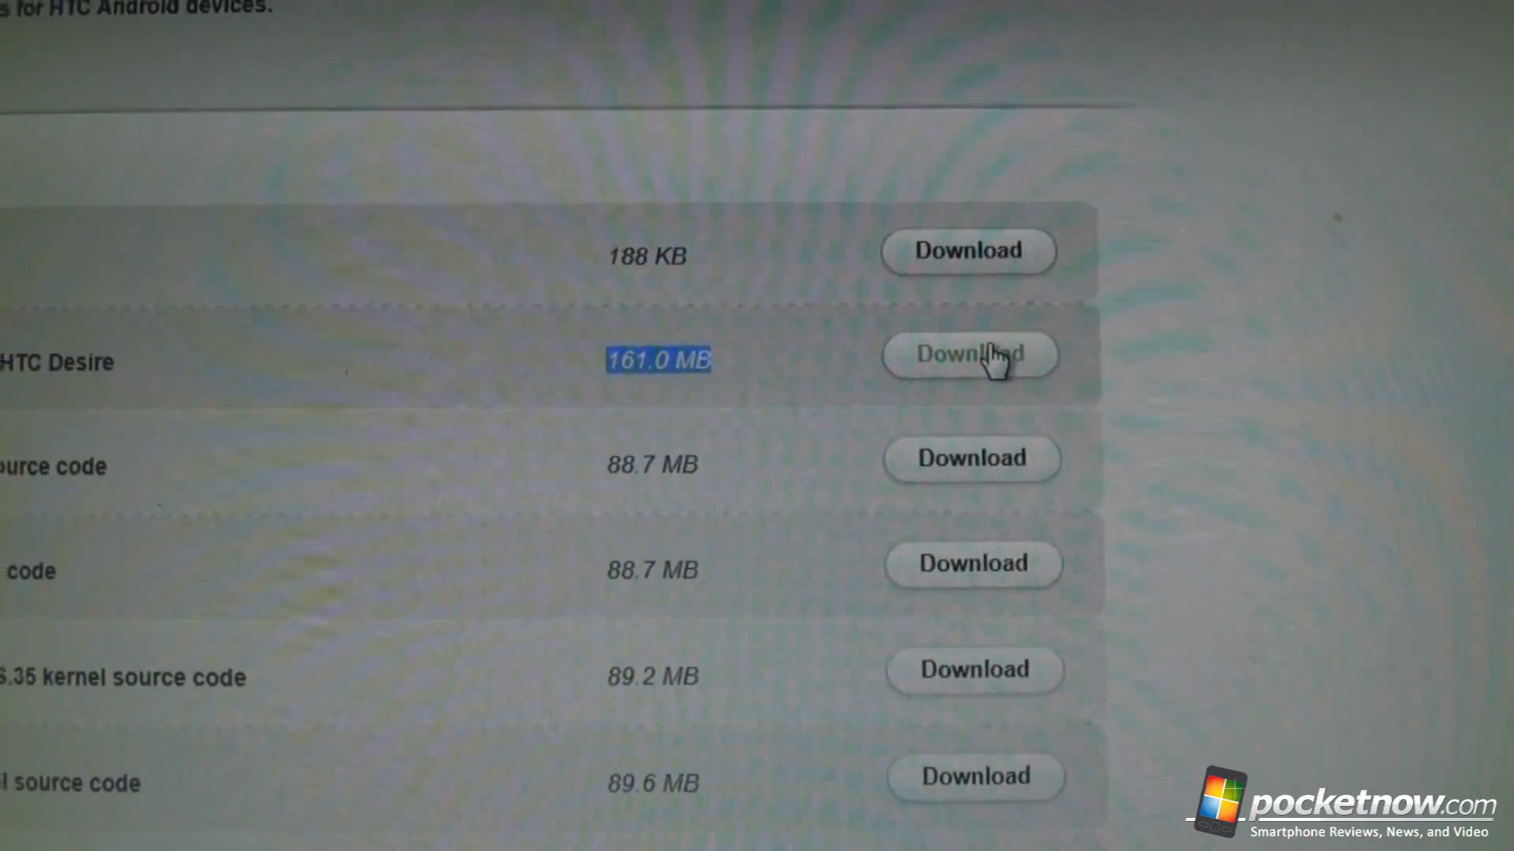
{"action": "left_click", "coordinate": [970, 355]}
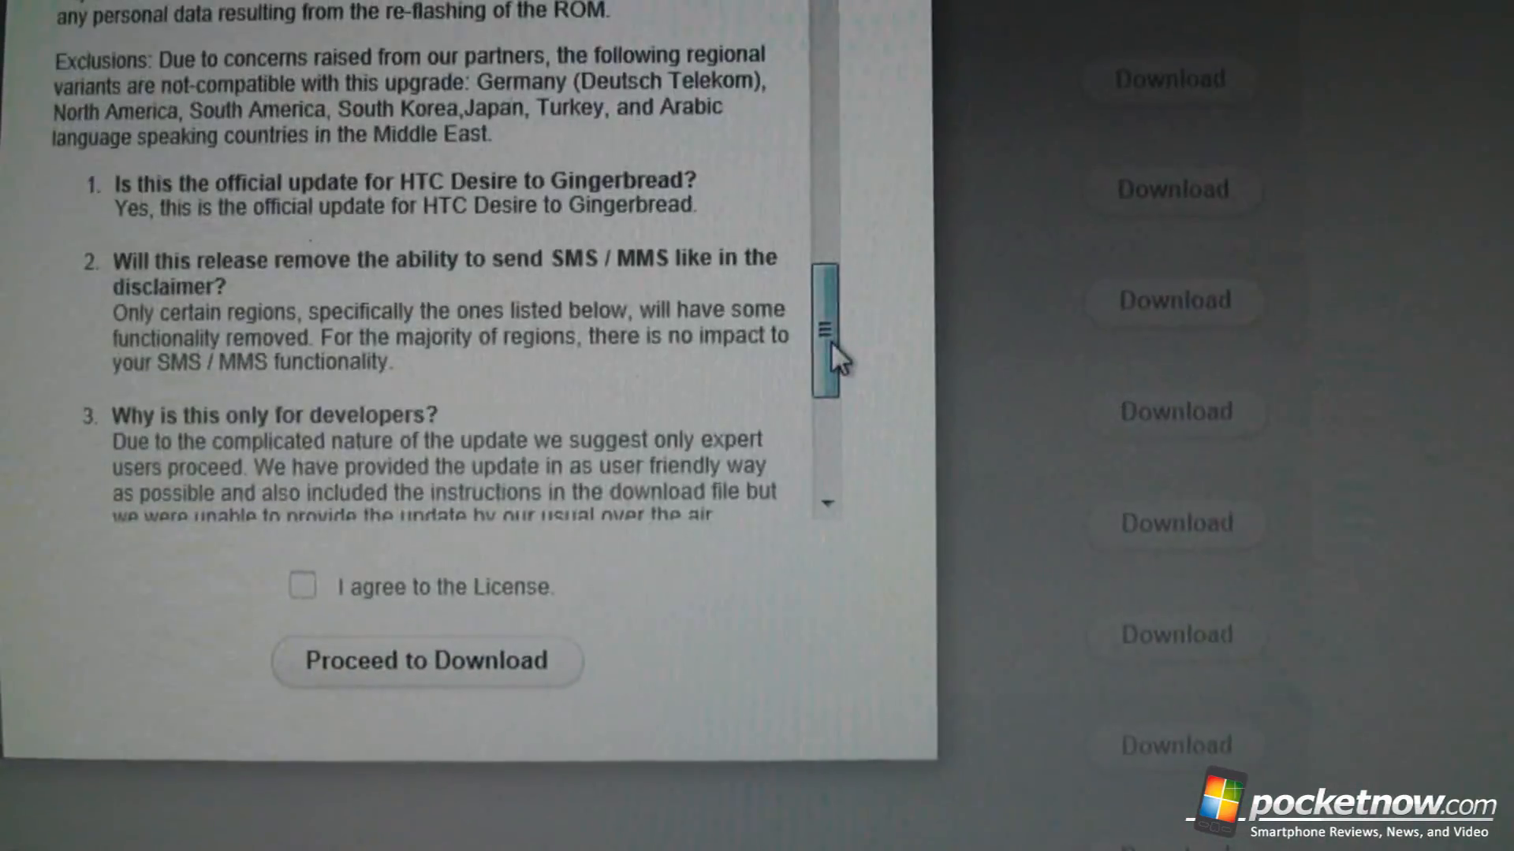
{"action": "scroll", "scroll_direction": "down", "scroll_amount": 3}
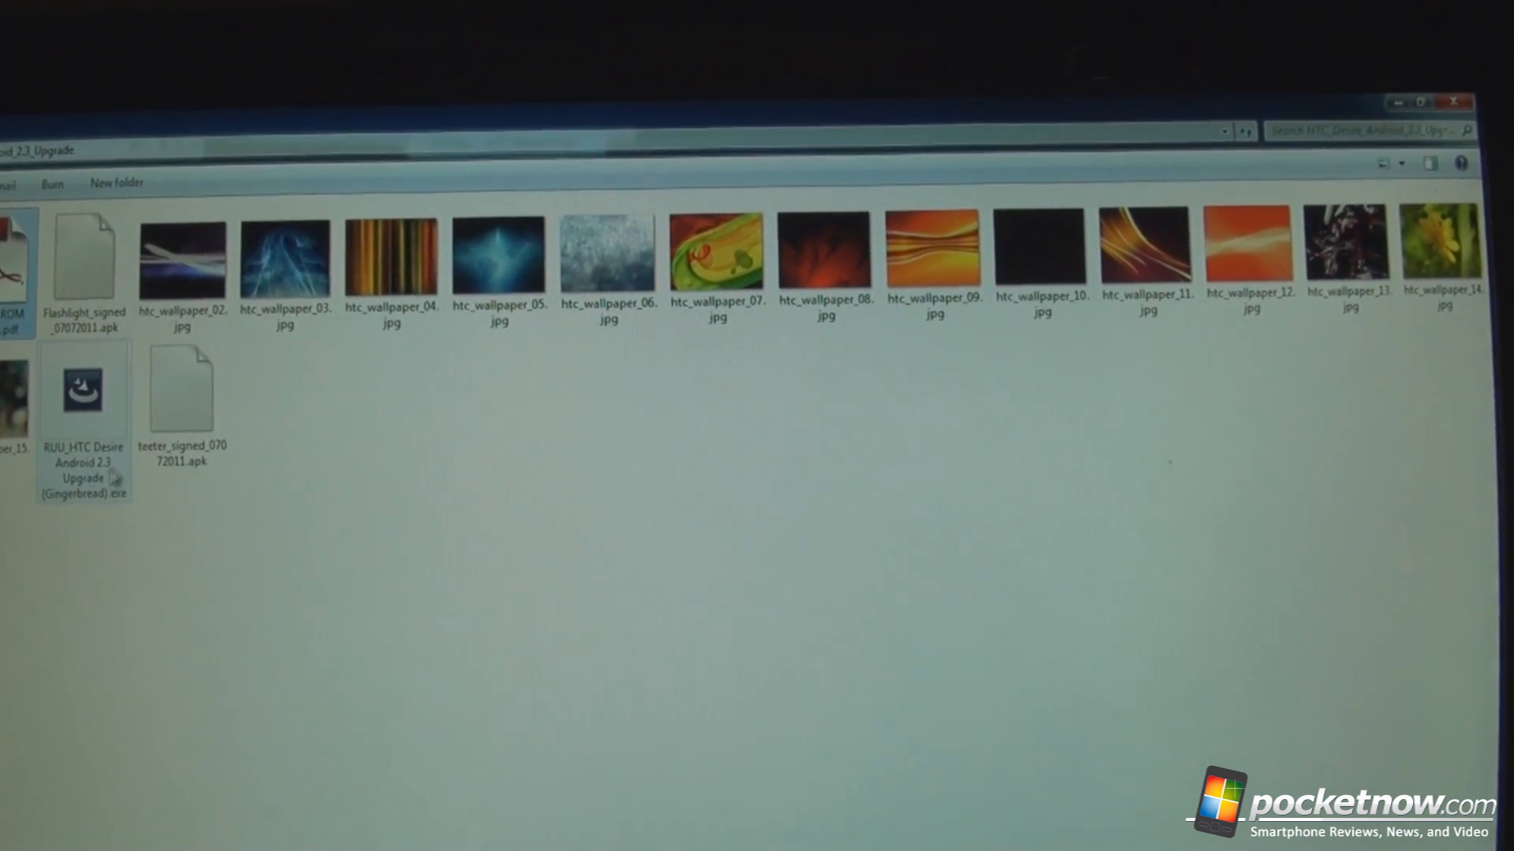
{"action": "mouse_move", "coordinate": [86, 463]}
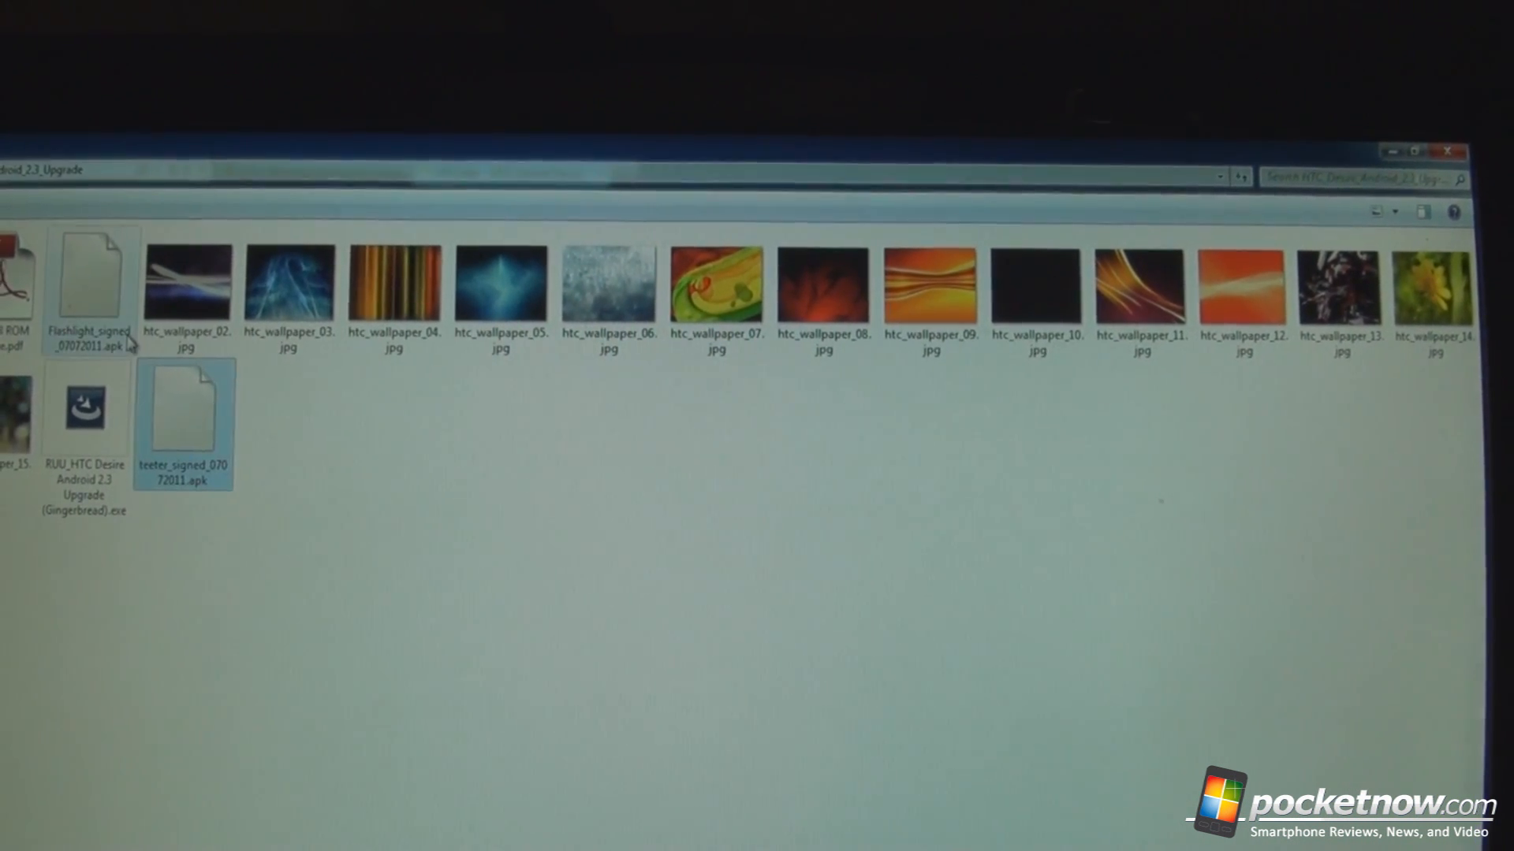
{"action": "mouse_move", "coordinate": [187, 424]}
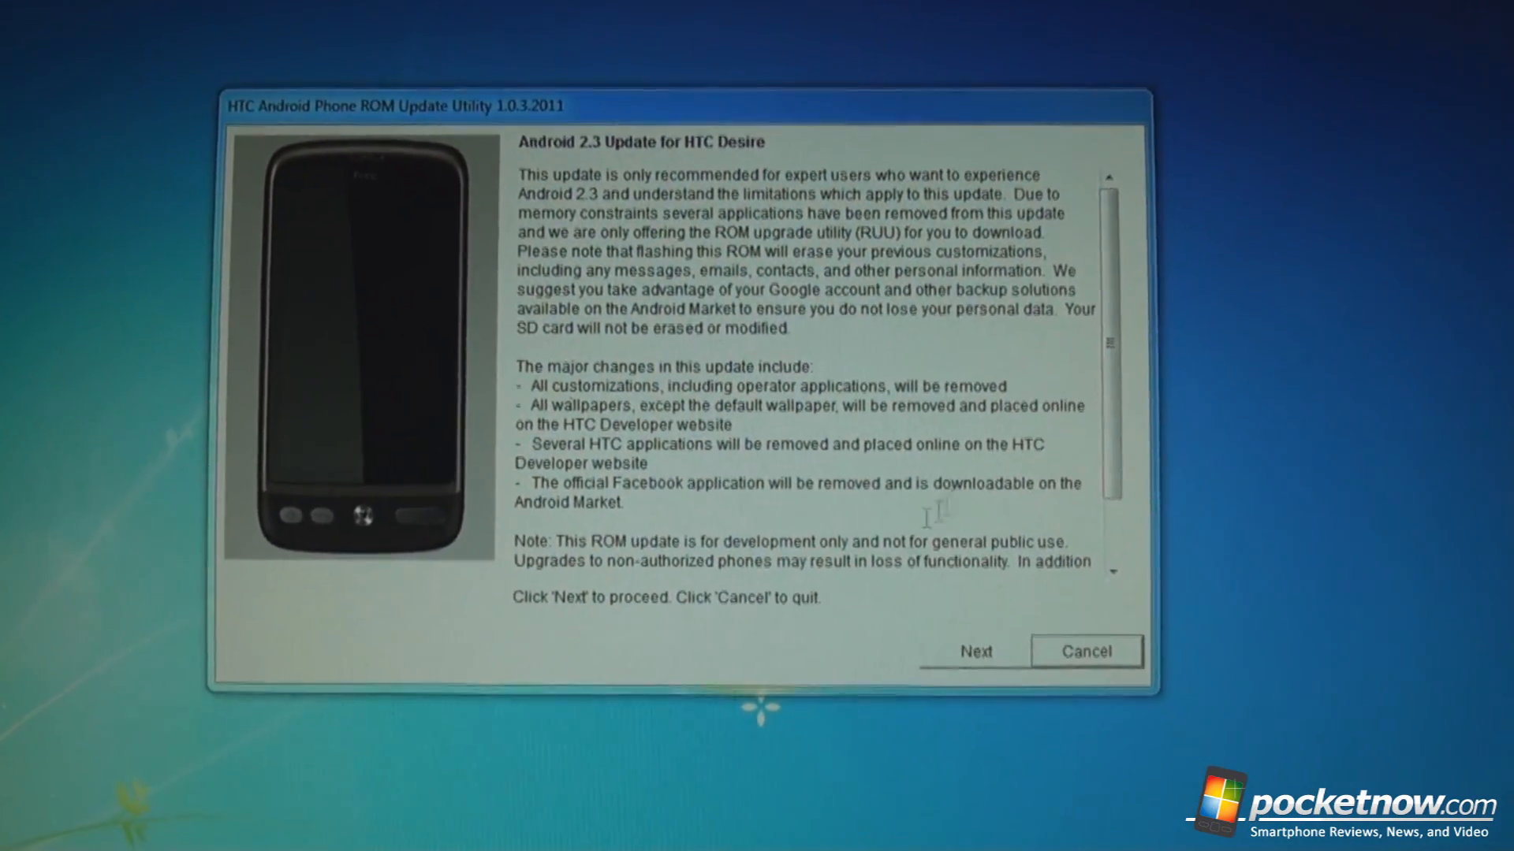
- Acknowledge the data-loss caution and ReadMe, advancing to the phone preparation instructions
{"action": "left_click", "coordinate": [975, 651]}
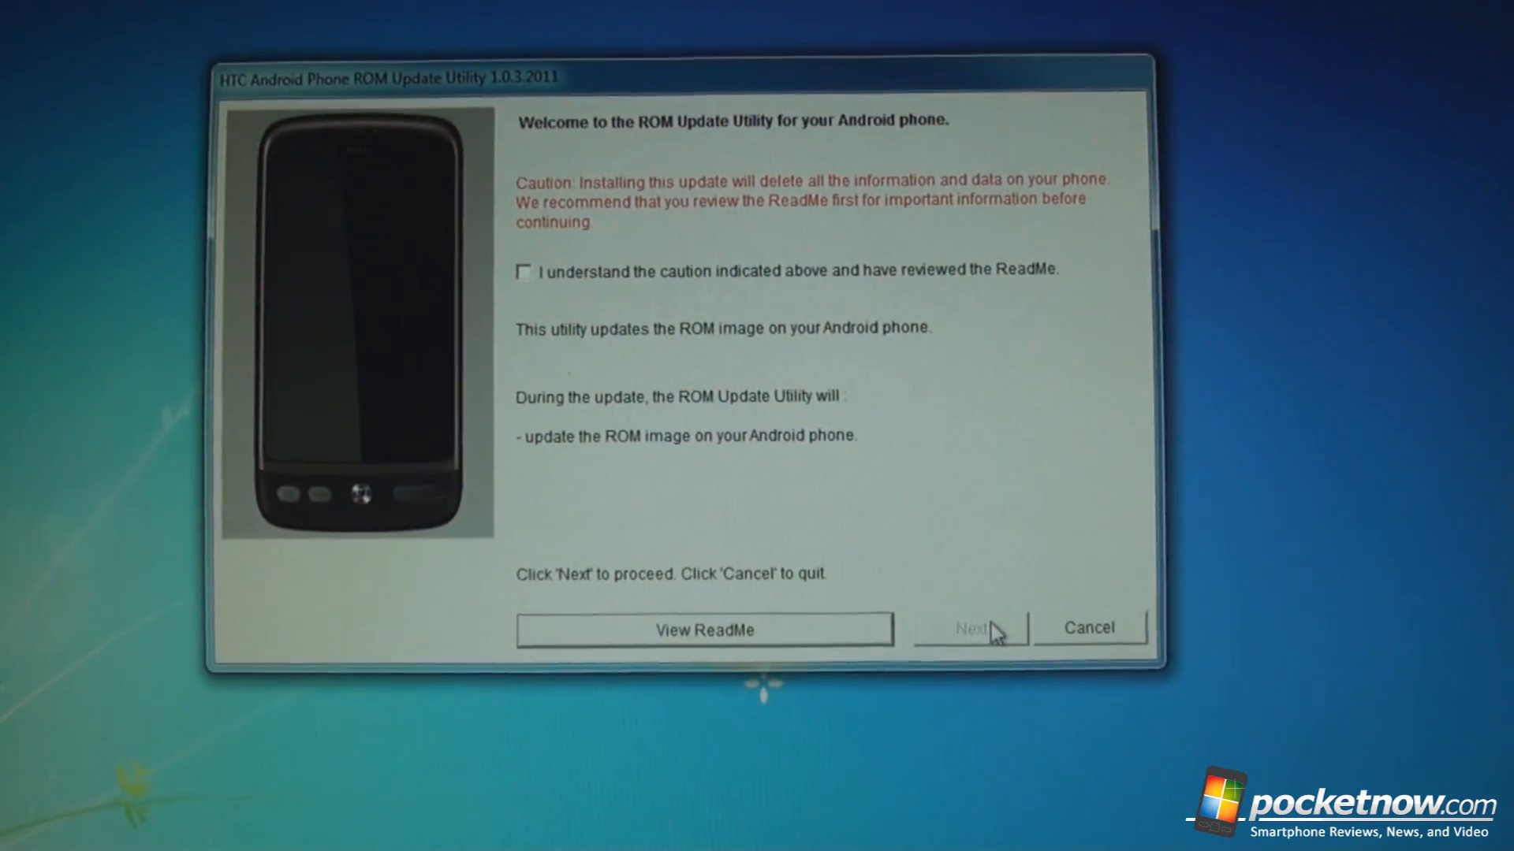
{"action": "left_click", "coordinate": [521, 273]}
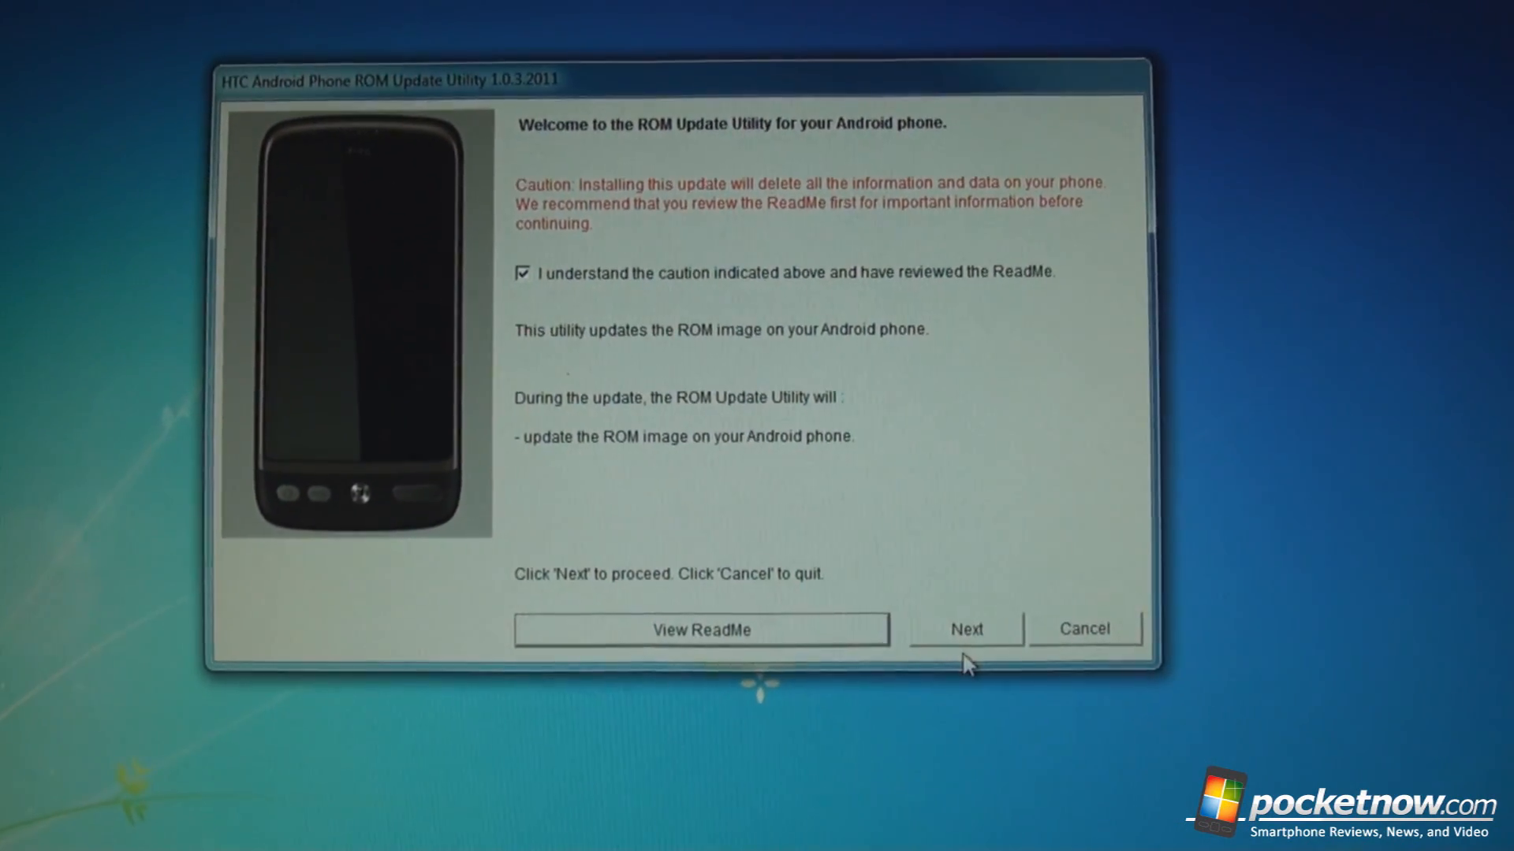
{"action": "left_click", "coordinate": [967, 629]}
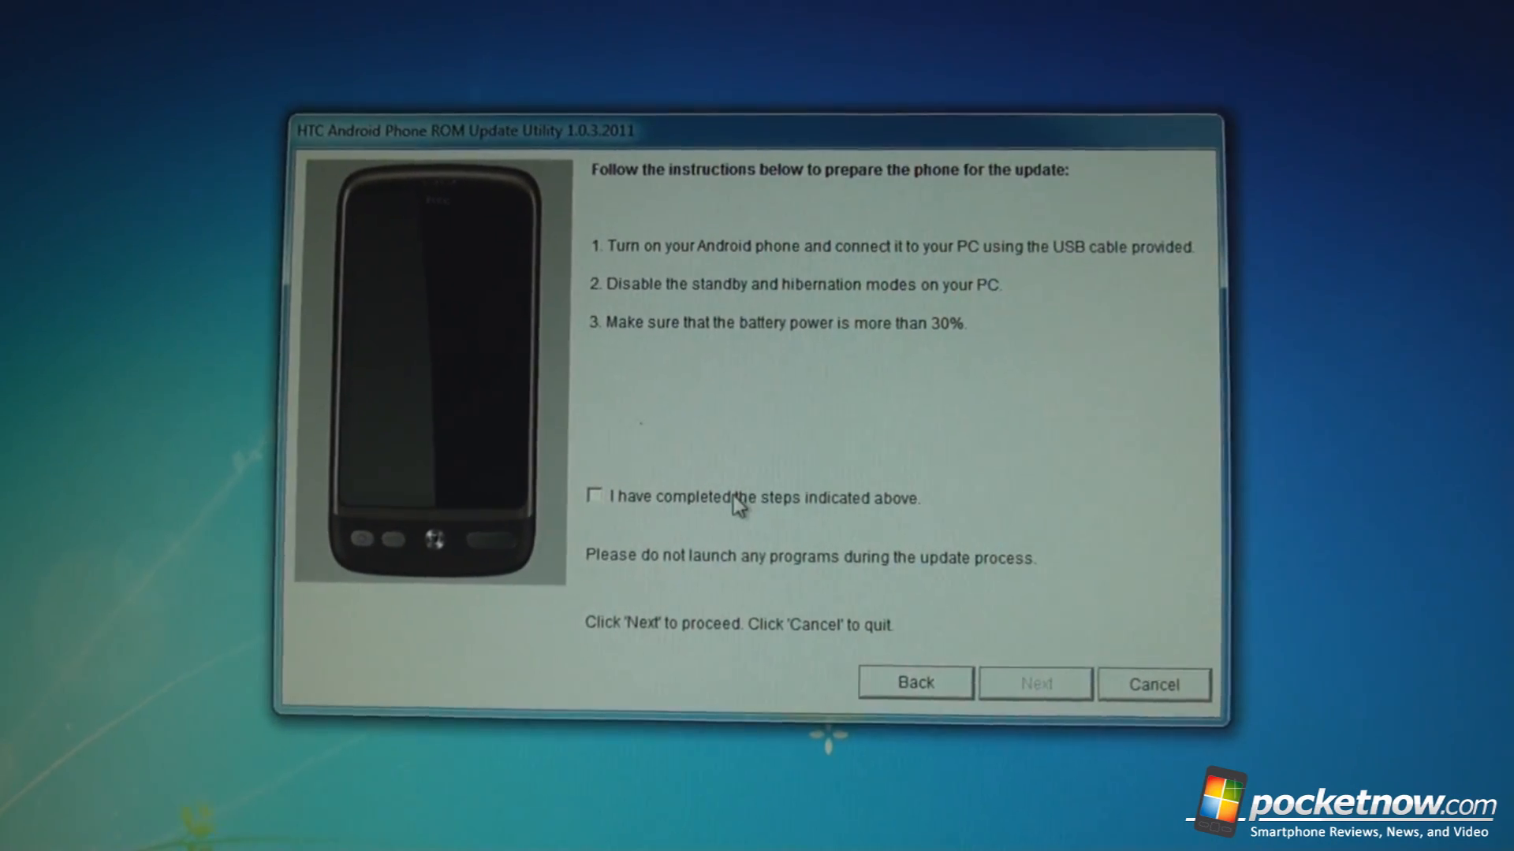
- Confirm the preparation steps are done, reaching the current image version 2.29.405.5 screen
{"action": "left_click", "coordinate": [596, 497]}
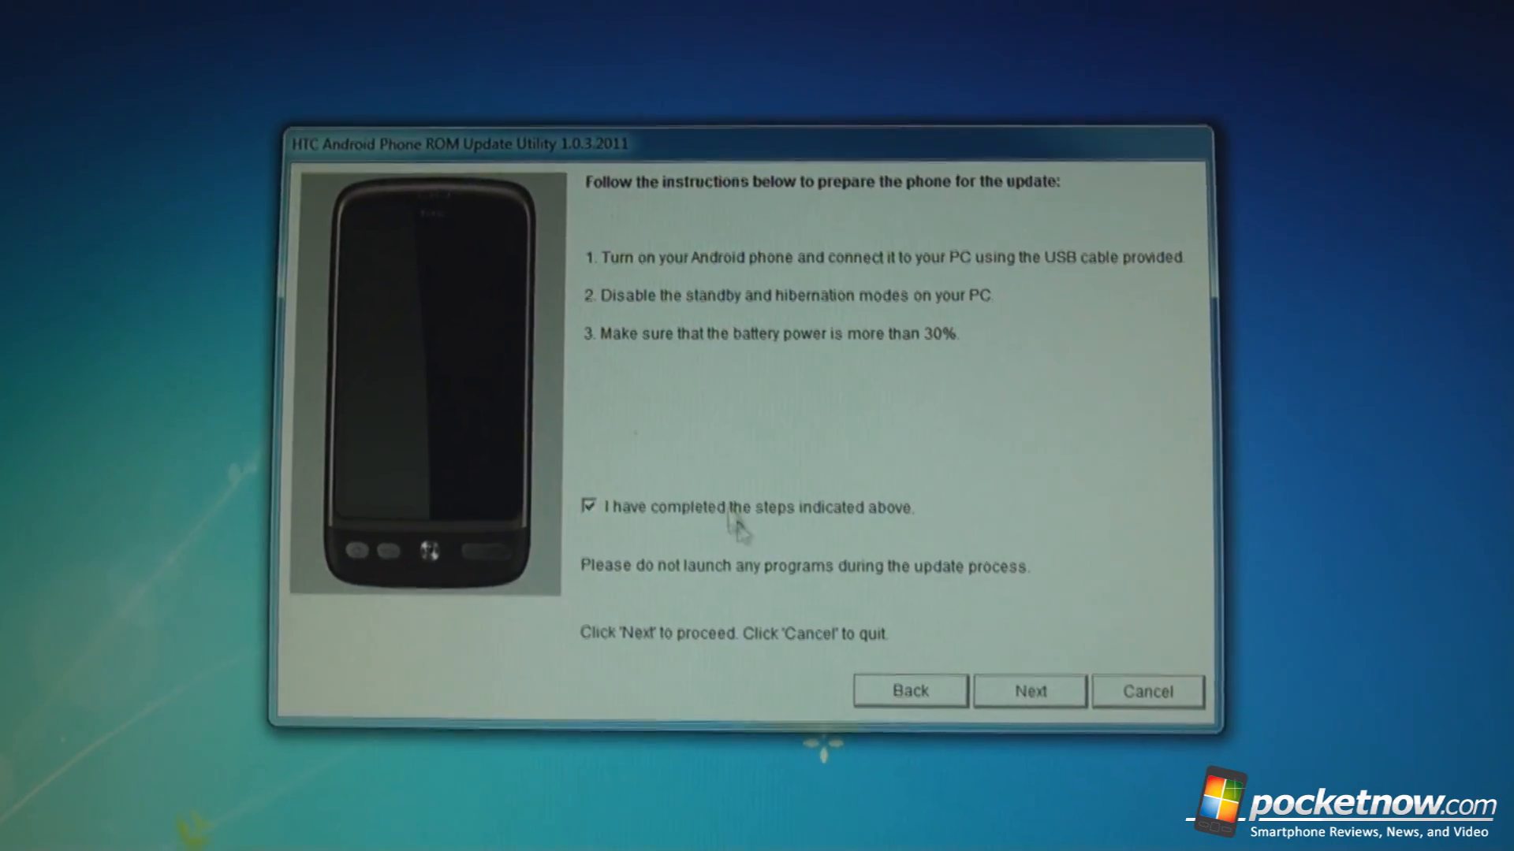
{"action": "left_click", "coordinate": [1029, 691]}
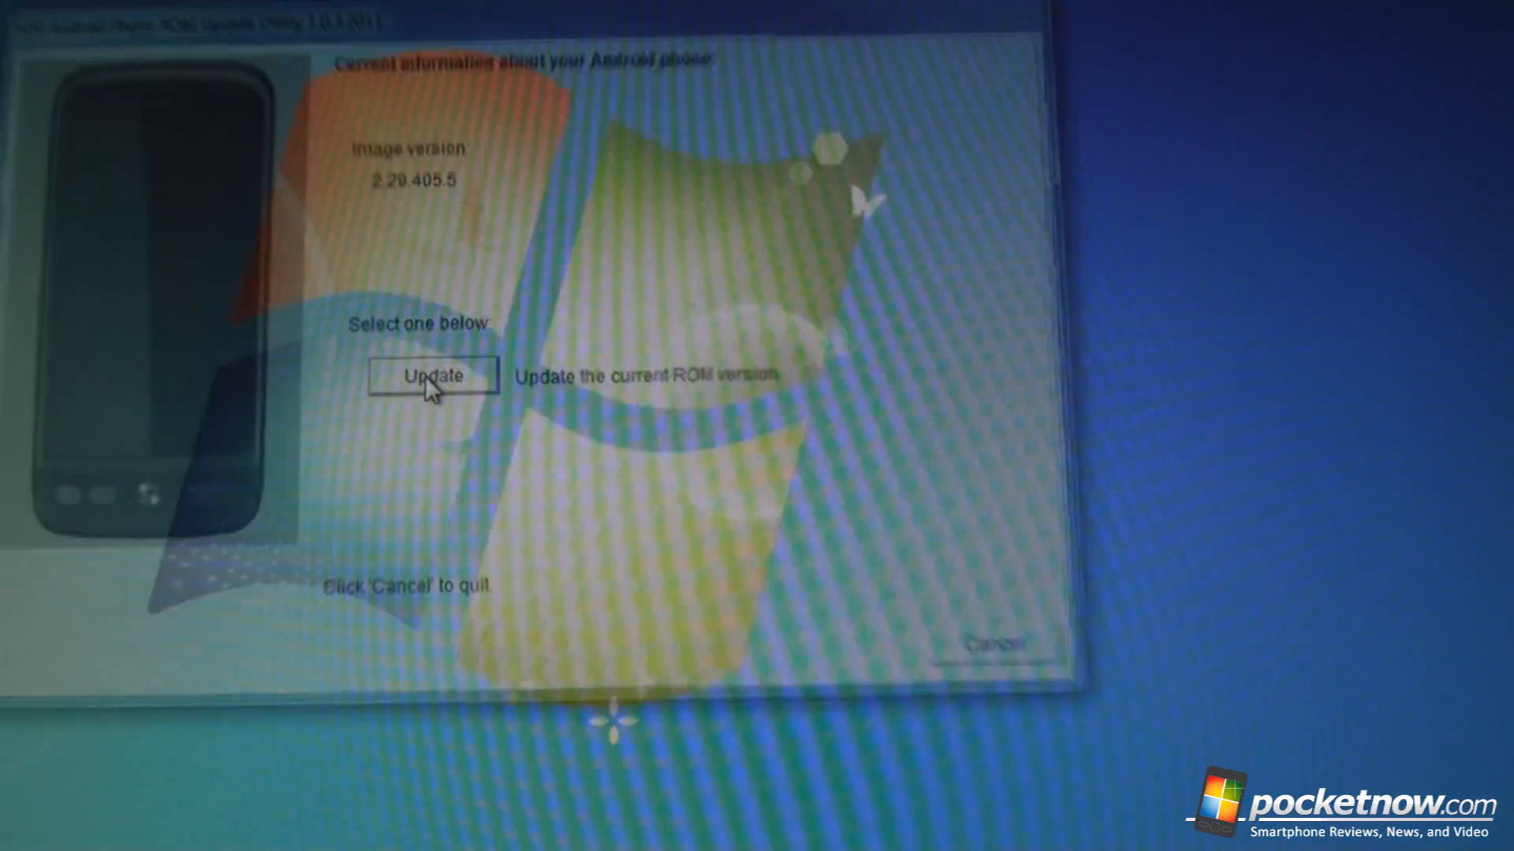
- Confirm updating the ROM from 2.29.405.5 to 3.14.405.1 and begin flashing the phone
{"action": "left_click", "coordinate": [432, 375]}
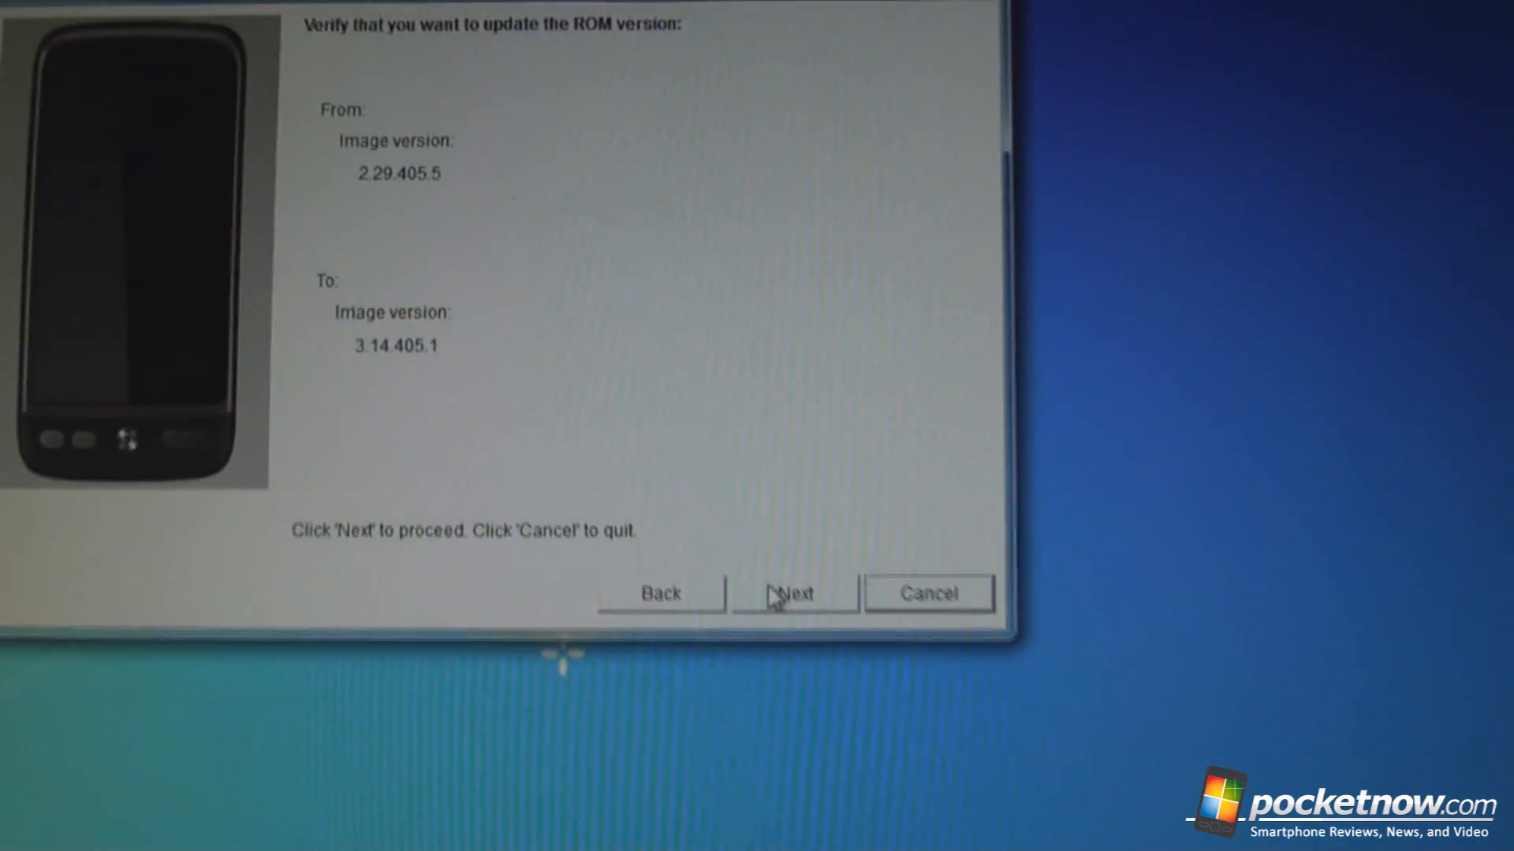
{"action": "left_click", "coordinate": [791, 592]}
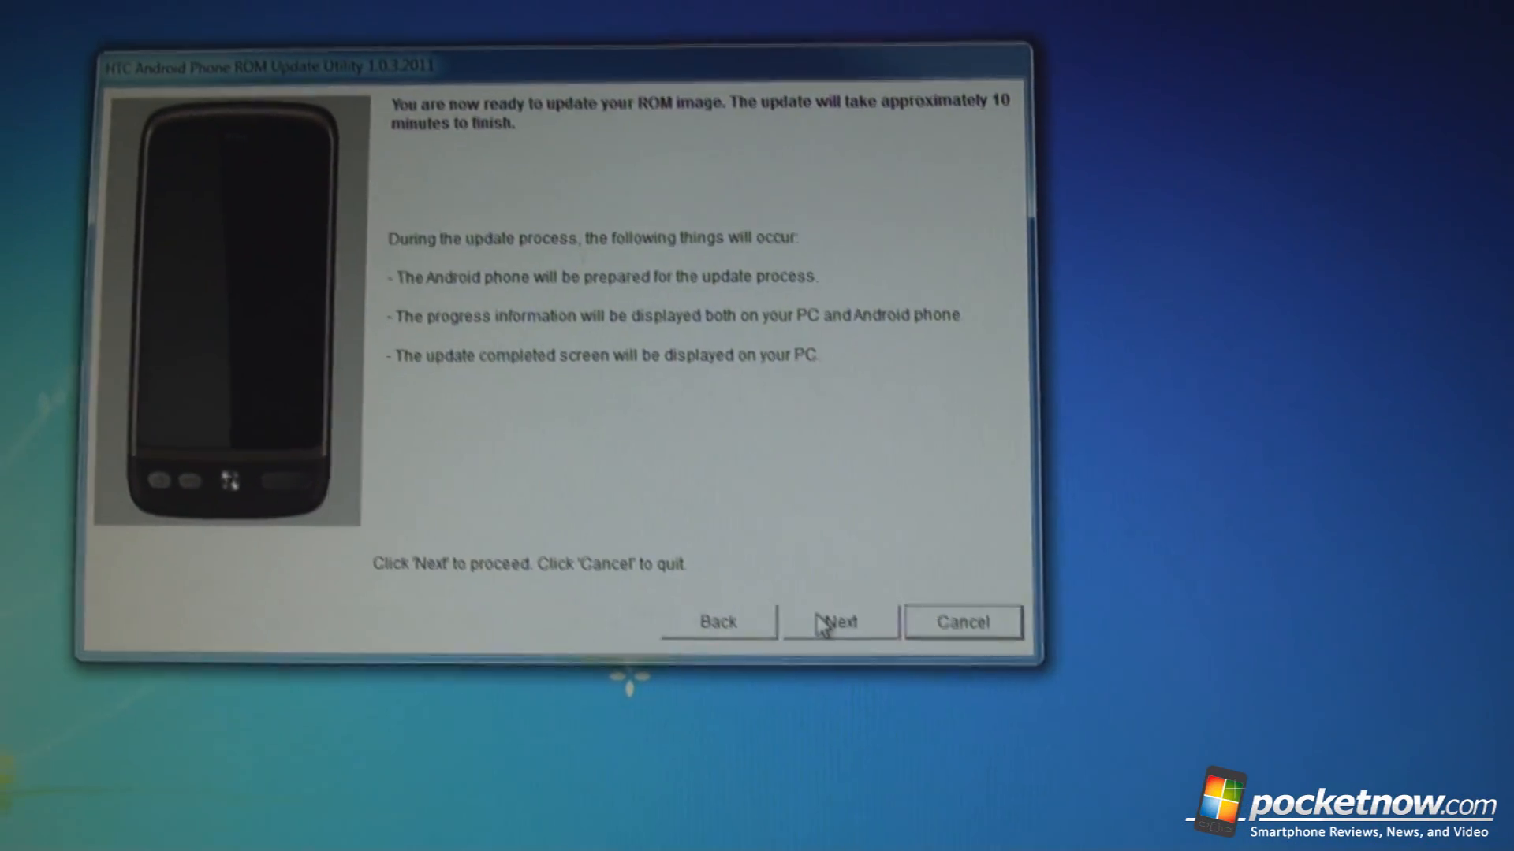
{"action": "left_click", "coordinate": [838, 622]}
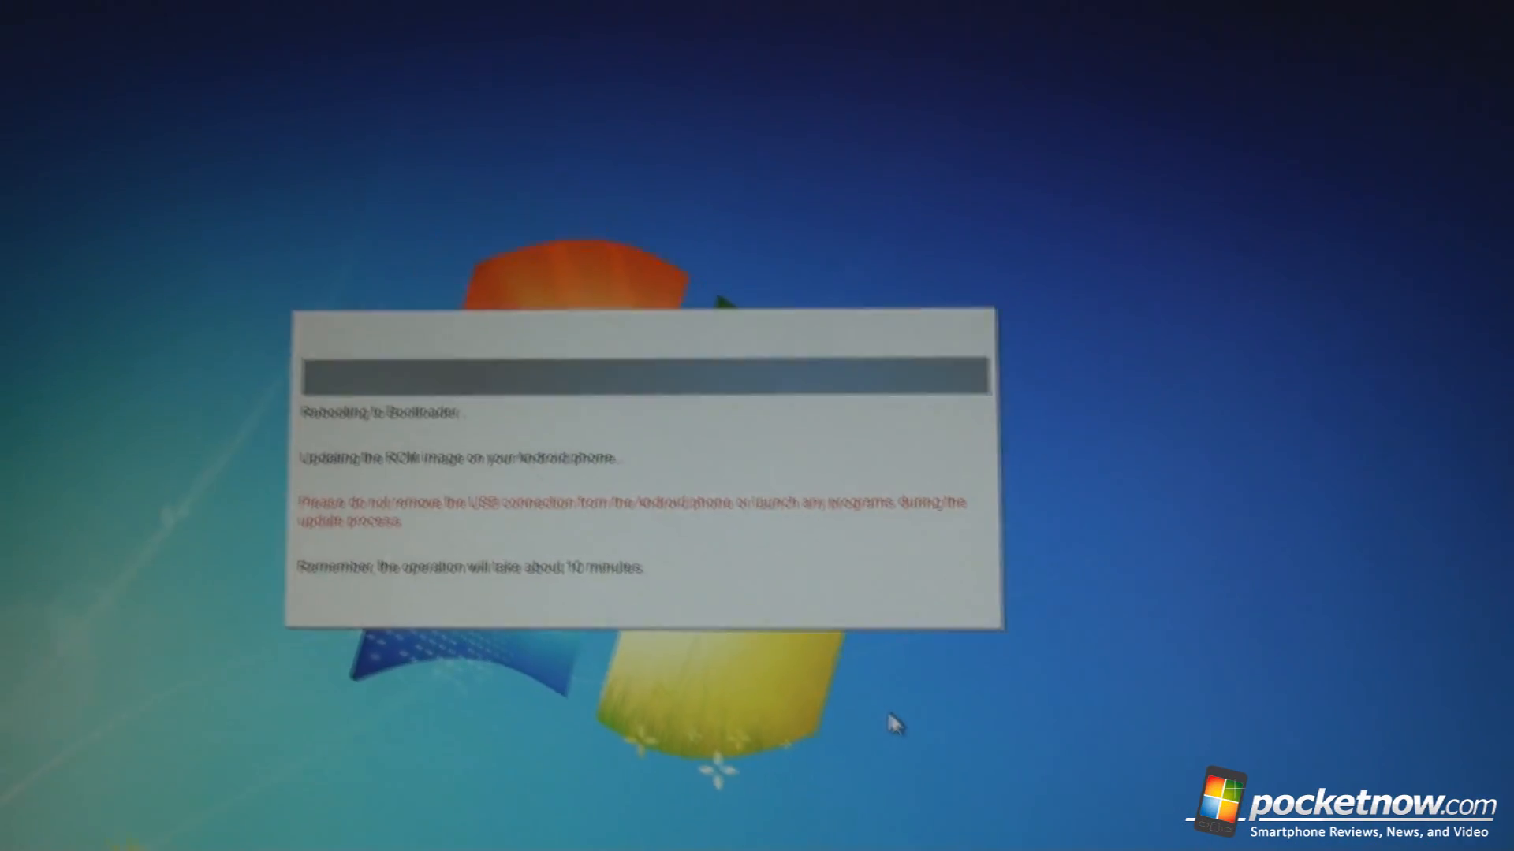